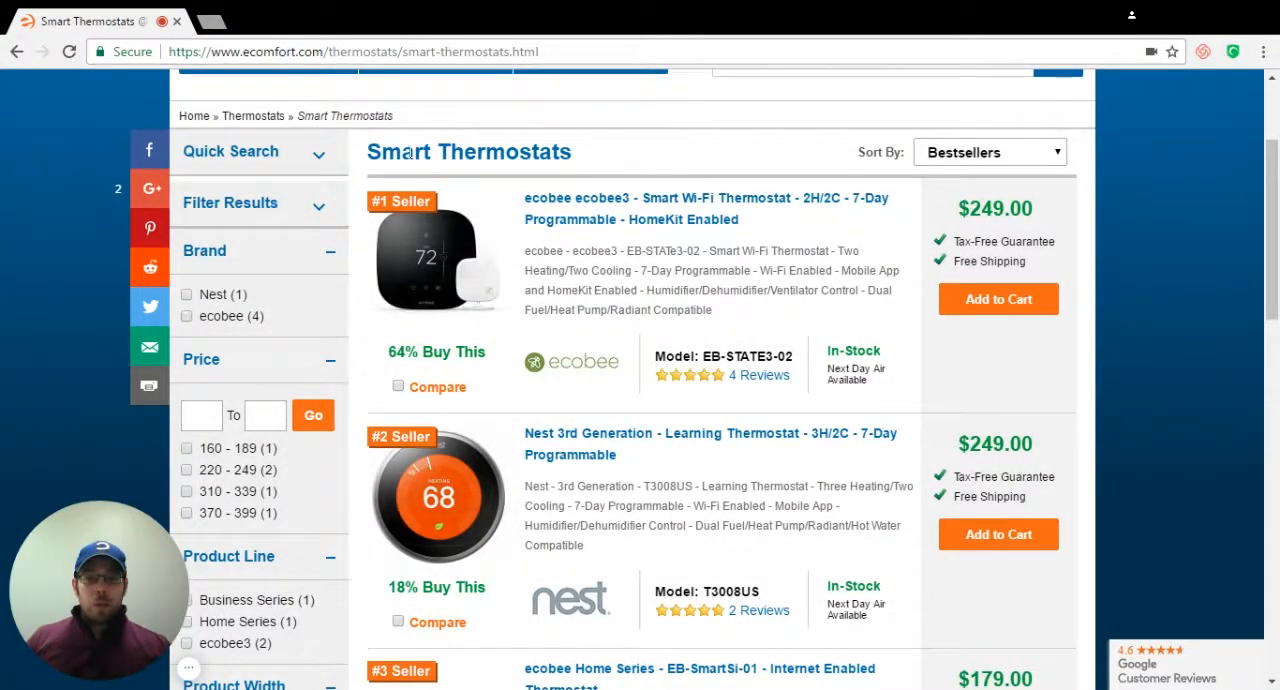
# Select the 'Smart Thermostats' page heading so it stays highlighted above the category listing.
pyautogui.doubleClick(468, 152)
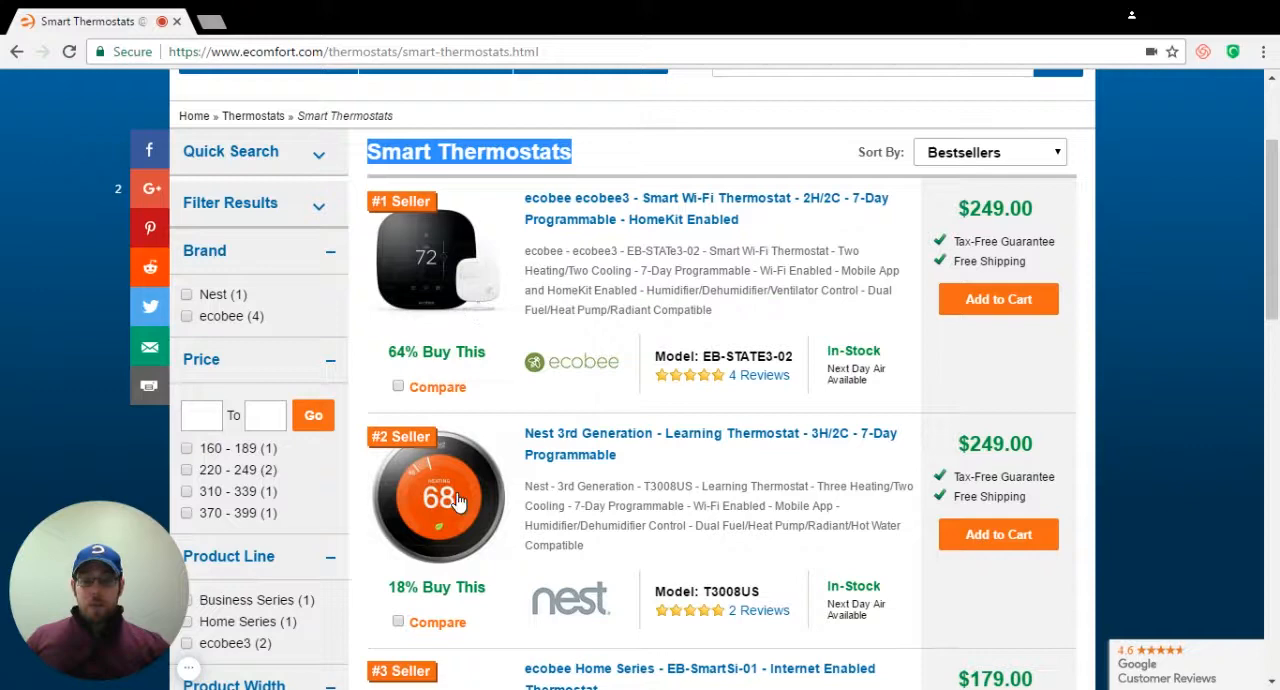
pyautogui.moveTo(592, 408)
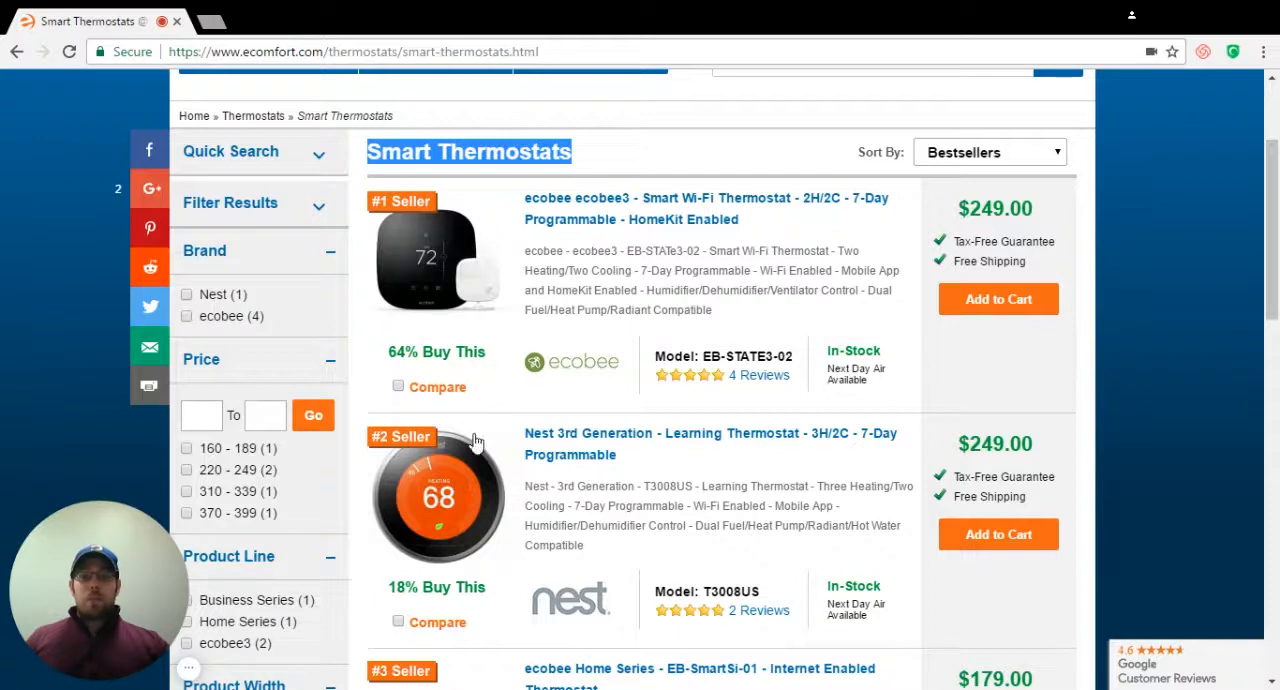
pyautogui.moveTo(652, 286)
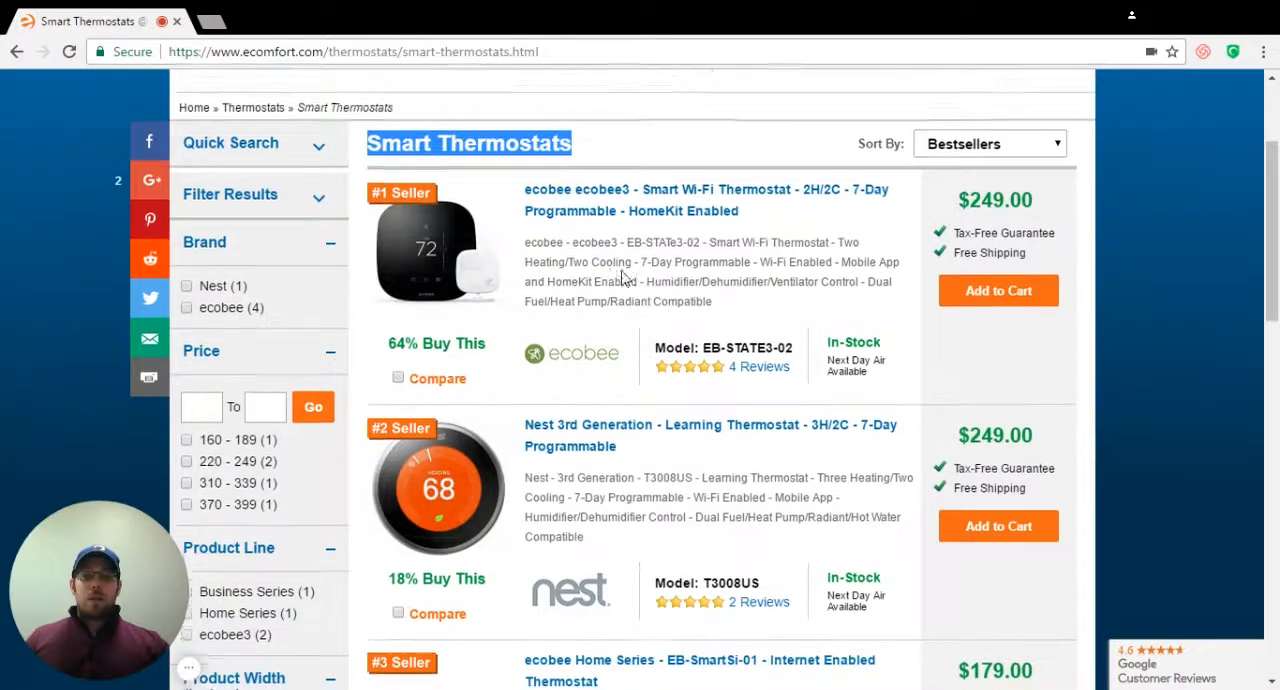
pyautogui.scroll(3)
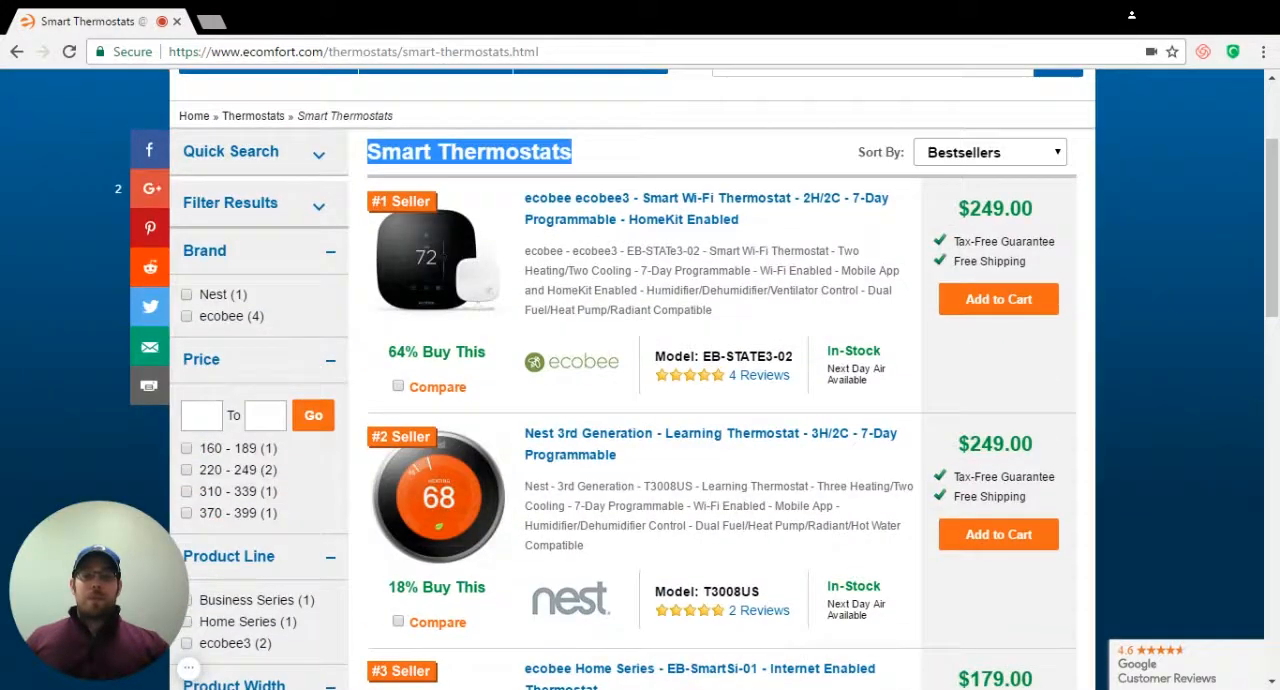